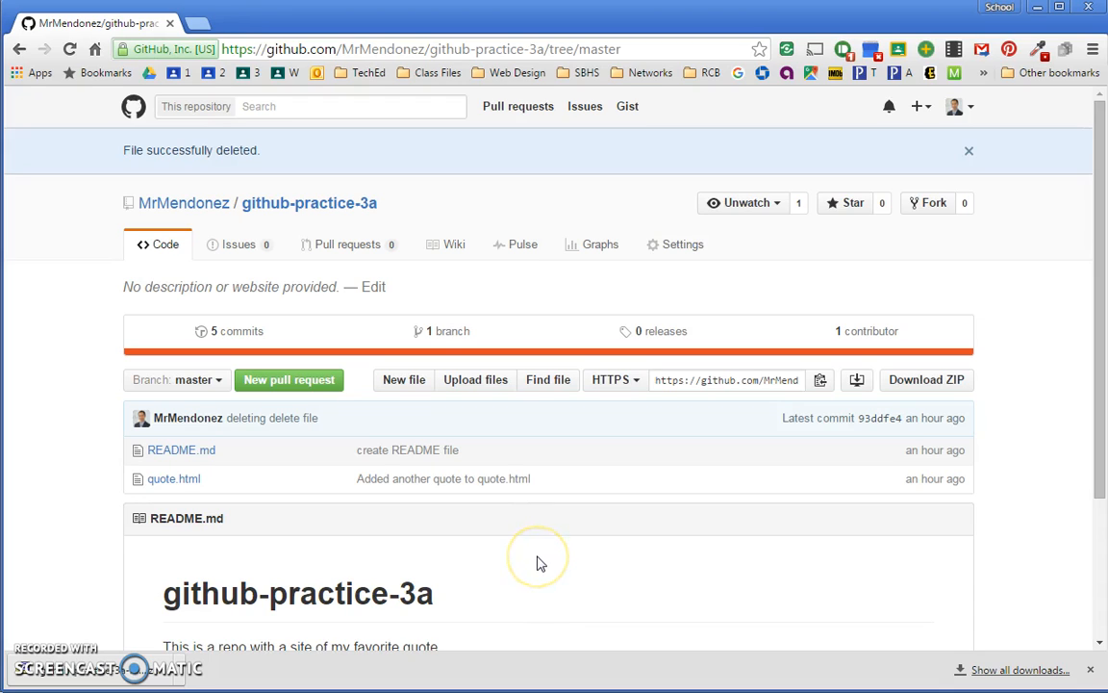
{"action": "mouse_move", "coordinate": [539, 562]}
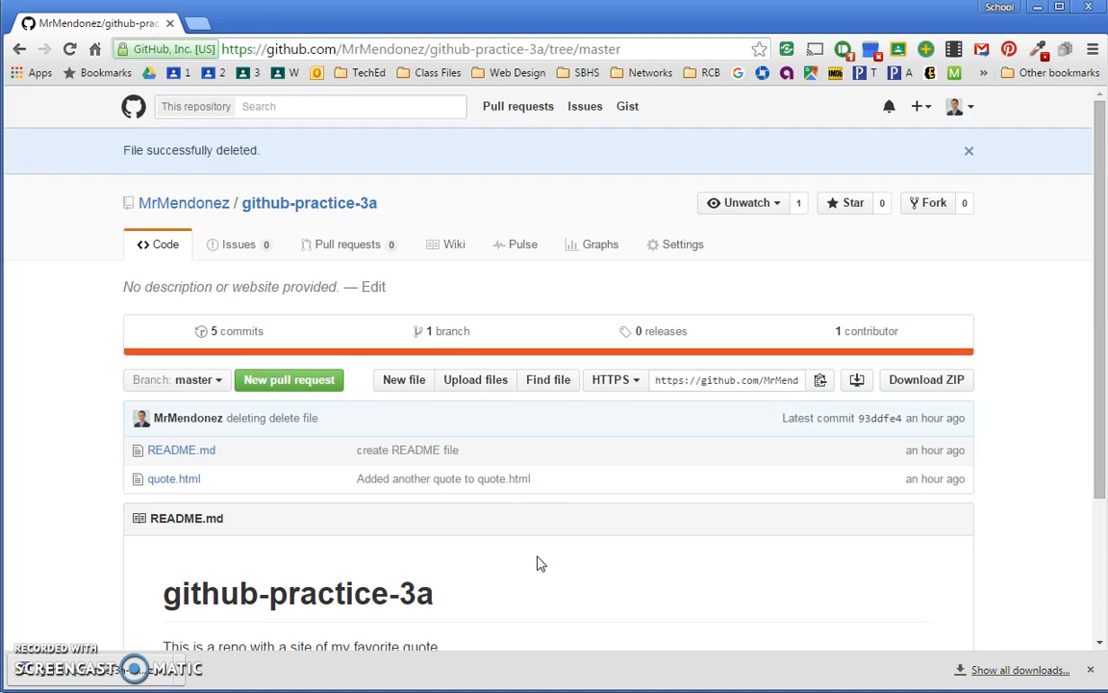
Create a gh-pages branch from master in github-practice-3a.
{"action": "left_click", "coordinate": [192, 379]}
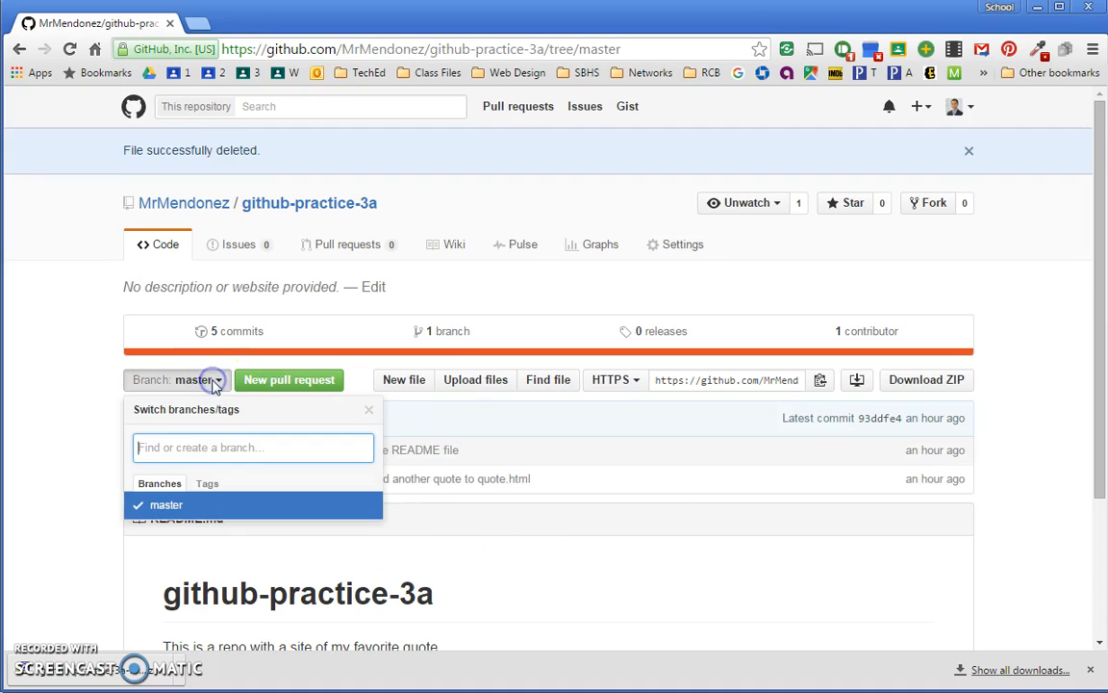
{"action": "mouse_move", "coordinate": [192, 397]}
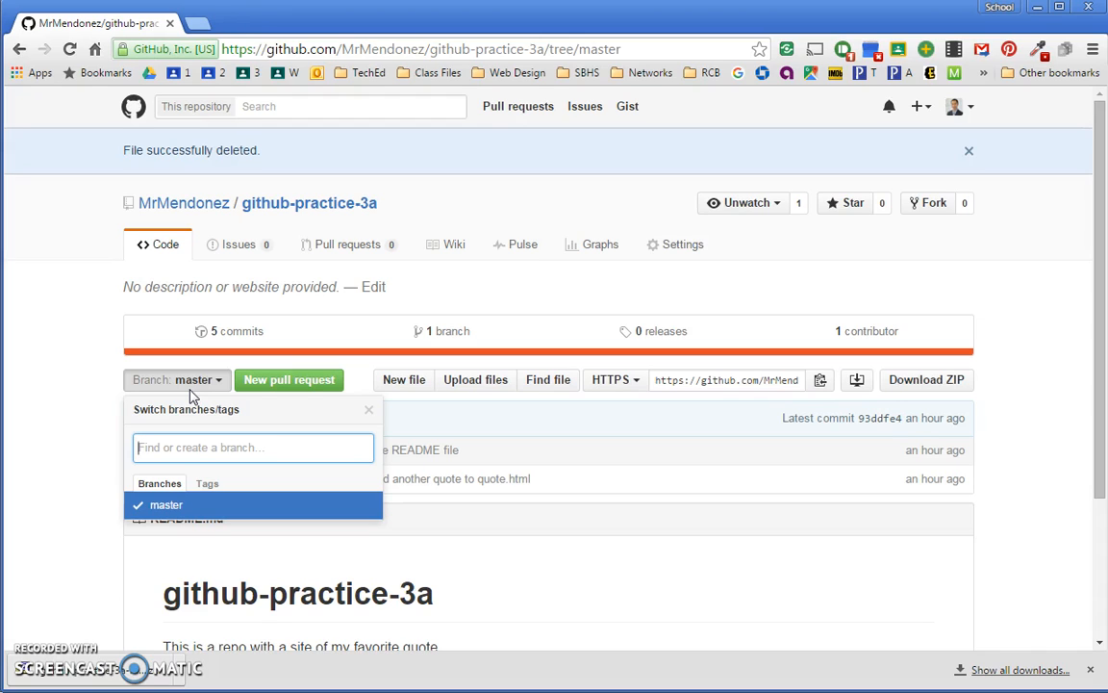
{"action": "type", "text": "gh-page"}
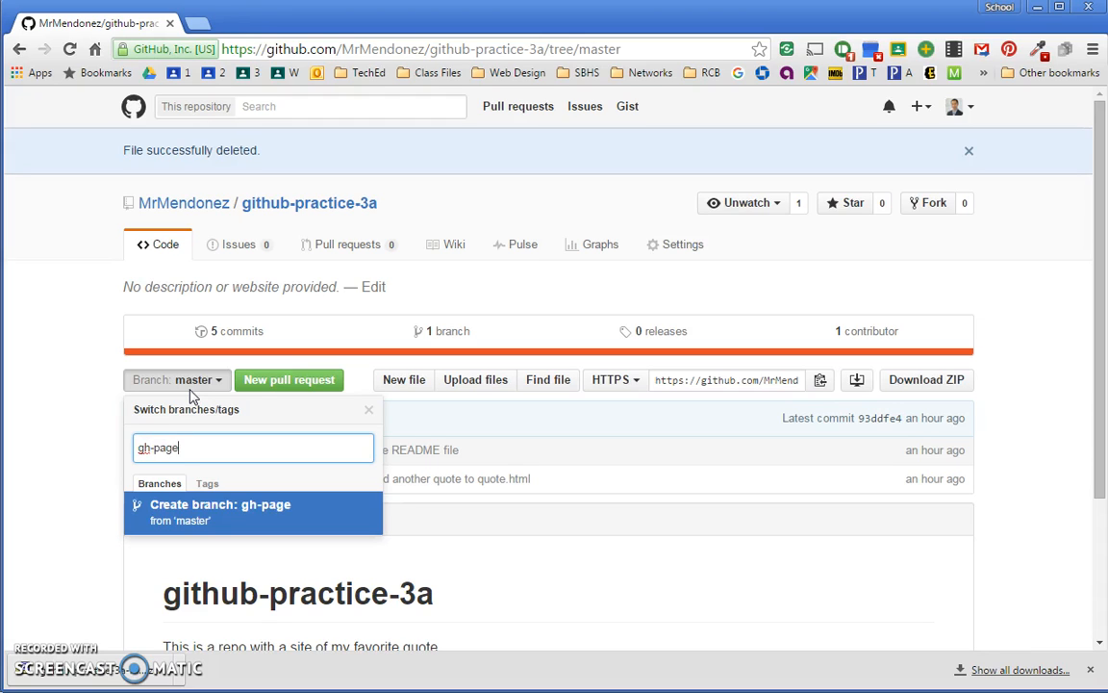
{"action": "type", "text": "s"}
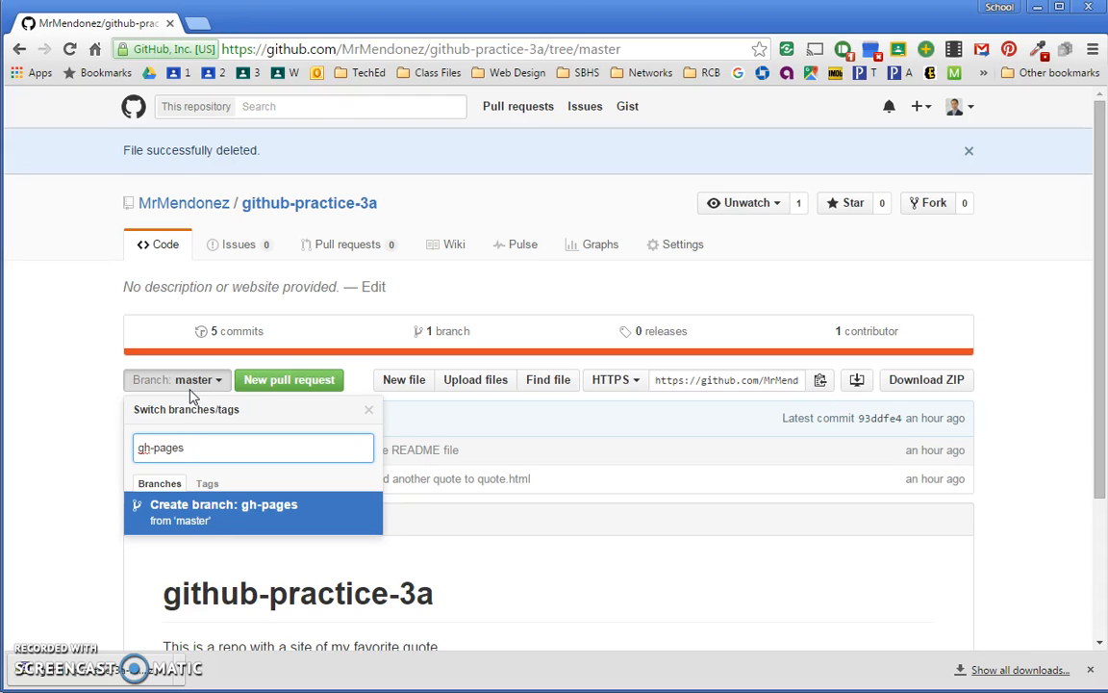
{"action": "mouse_move", "coordinate": [253, 448]}
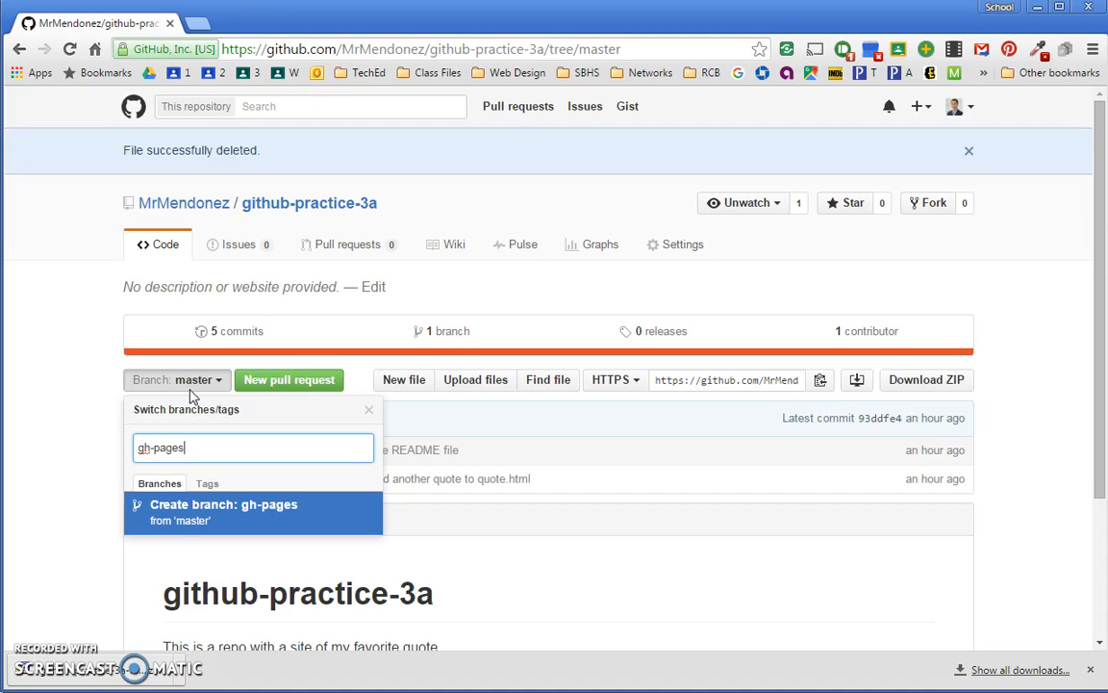
{"action": "left_click", "coordinate": [223, 504]}
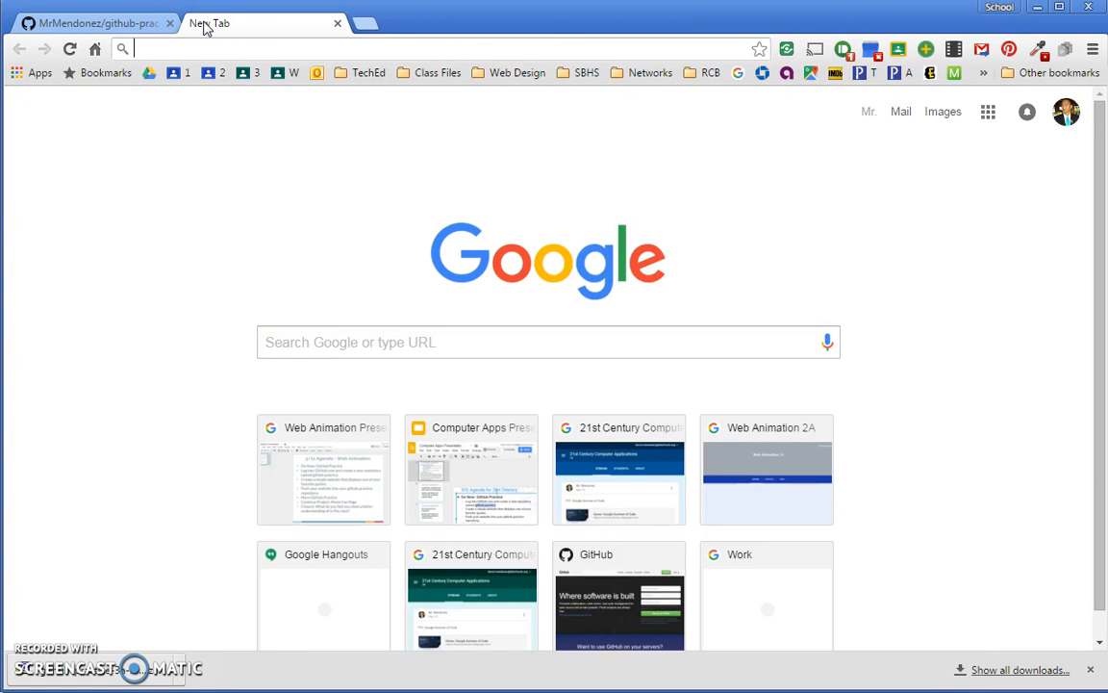
Enter mrmendonez.github.io in the address bar of a new tab.
{"action": "type", "text": "mrmendonez.github.io"}
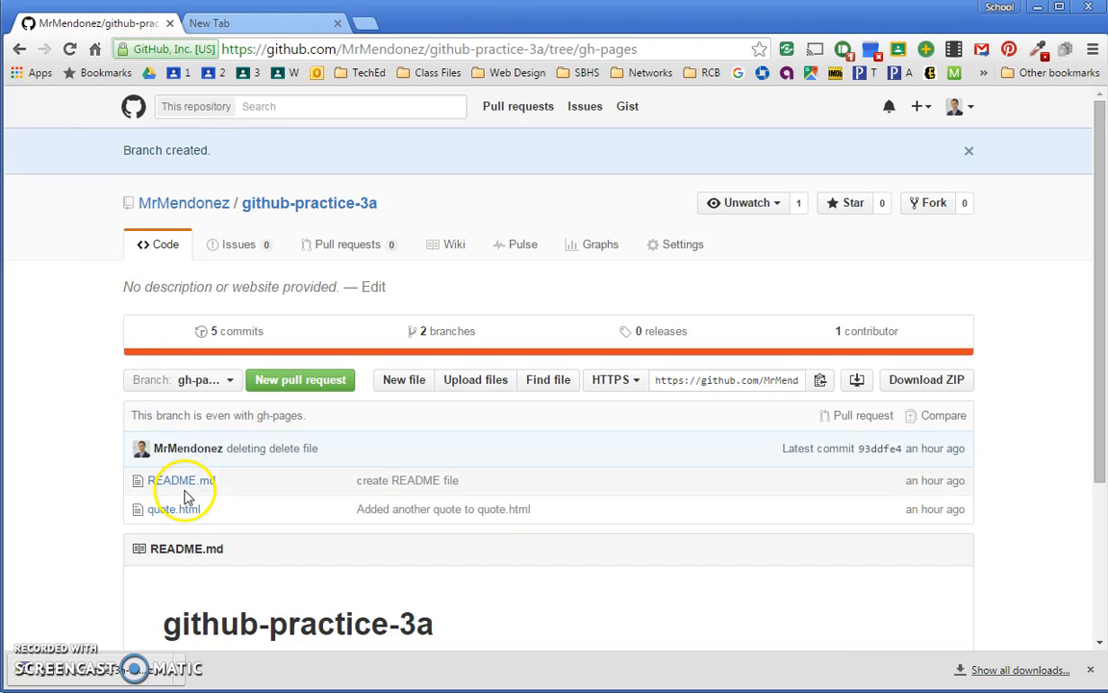
View quote.html on the gh-pages branch, then return to the github.io tab.
{"action": "left_click", "coordinate": [173, 509]}
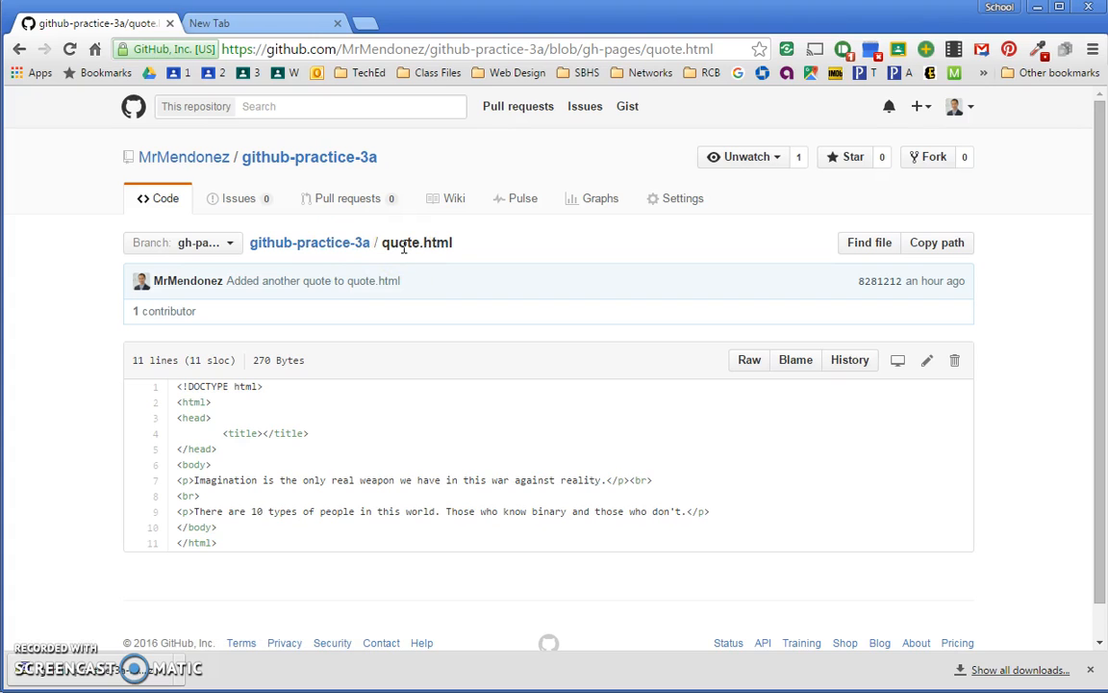
{"action": "mouse_move", "coordinate": [471, 242]}
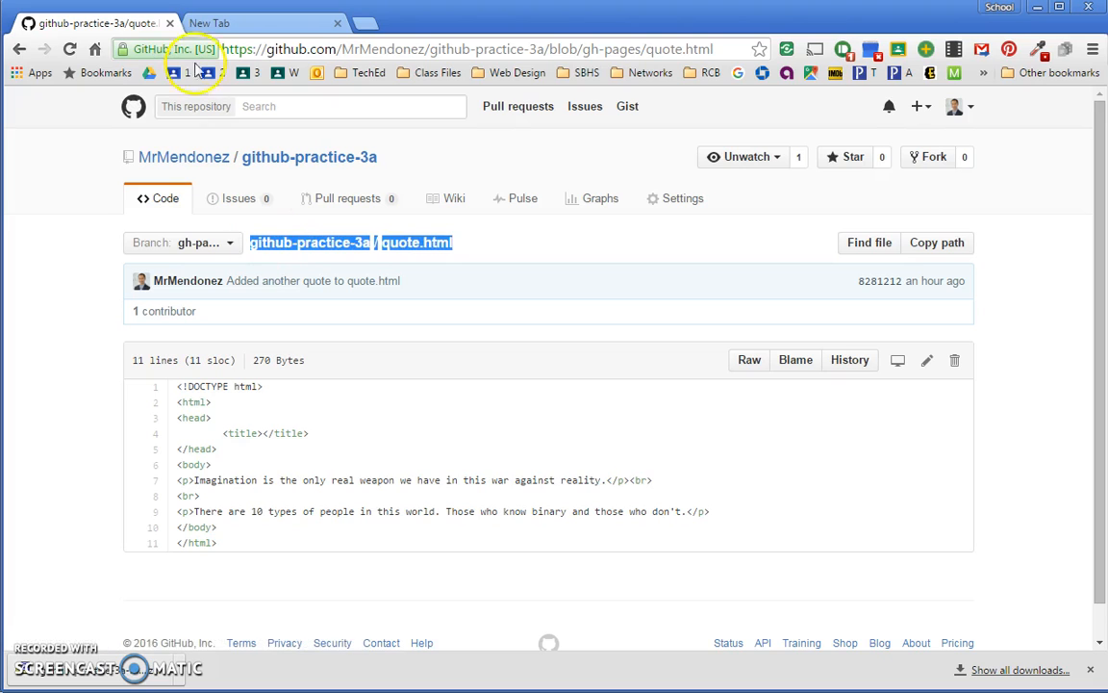
{"action": "left_click", "coordinate": [255, 22]}
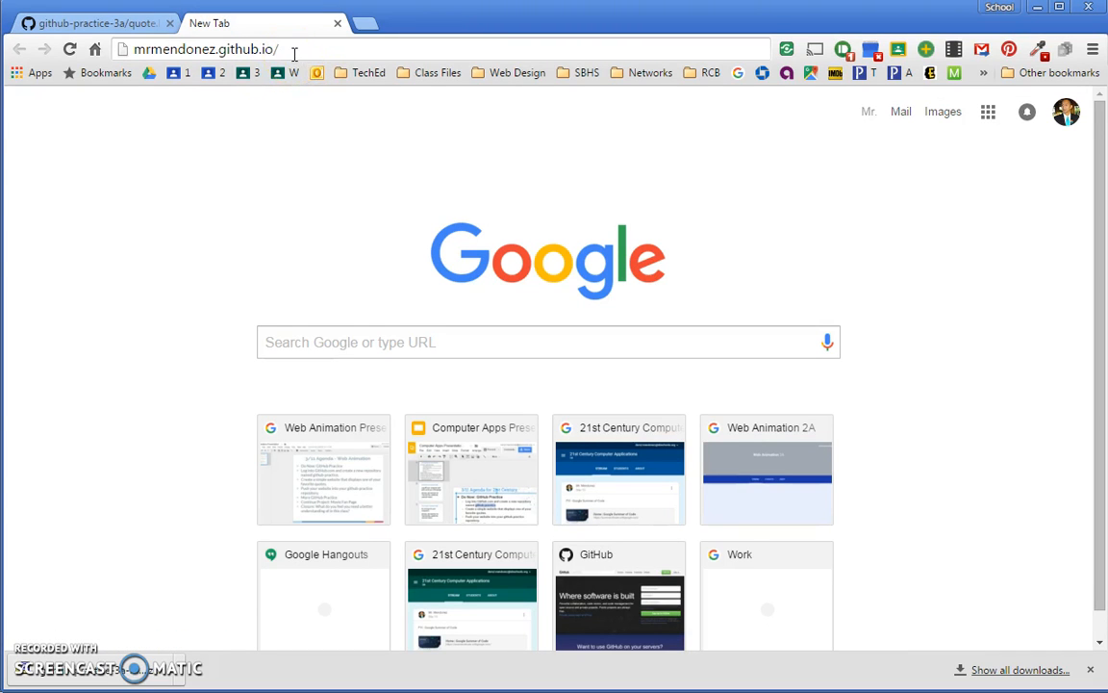
Append github-practice-3a/quote.html to the github.io address to load the live quotes page.
{"action": "type", "text": "github-practice-3a/quote.html"}
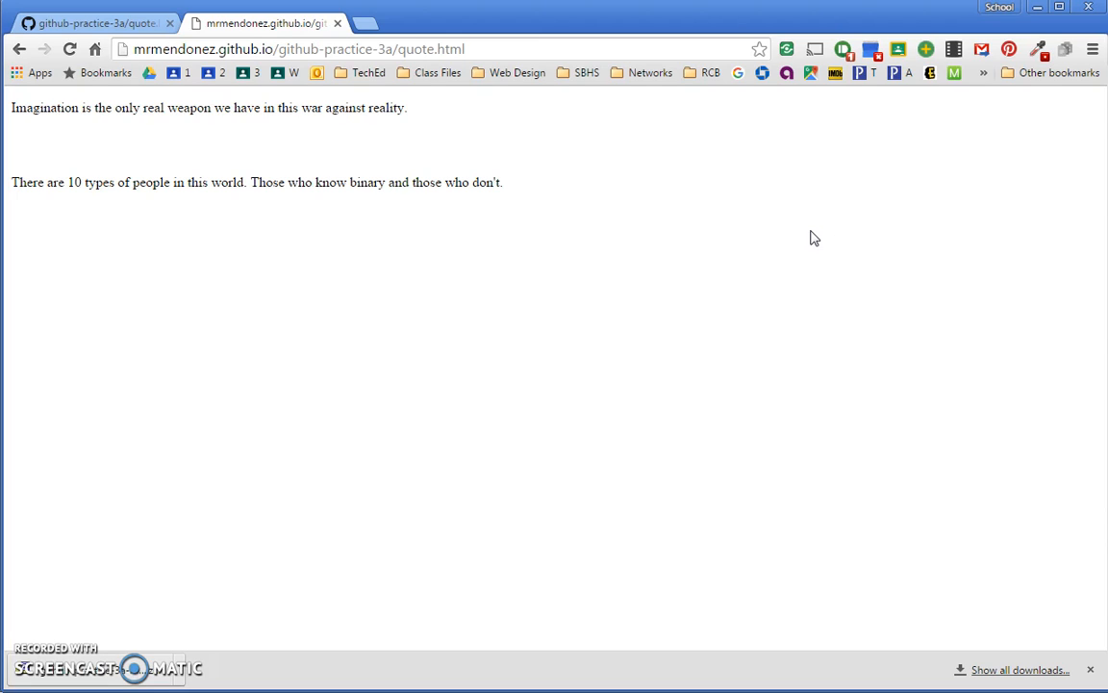
{"action": "mouse_move", "coordinate": [436, 175]}
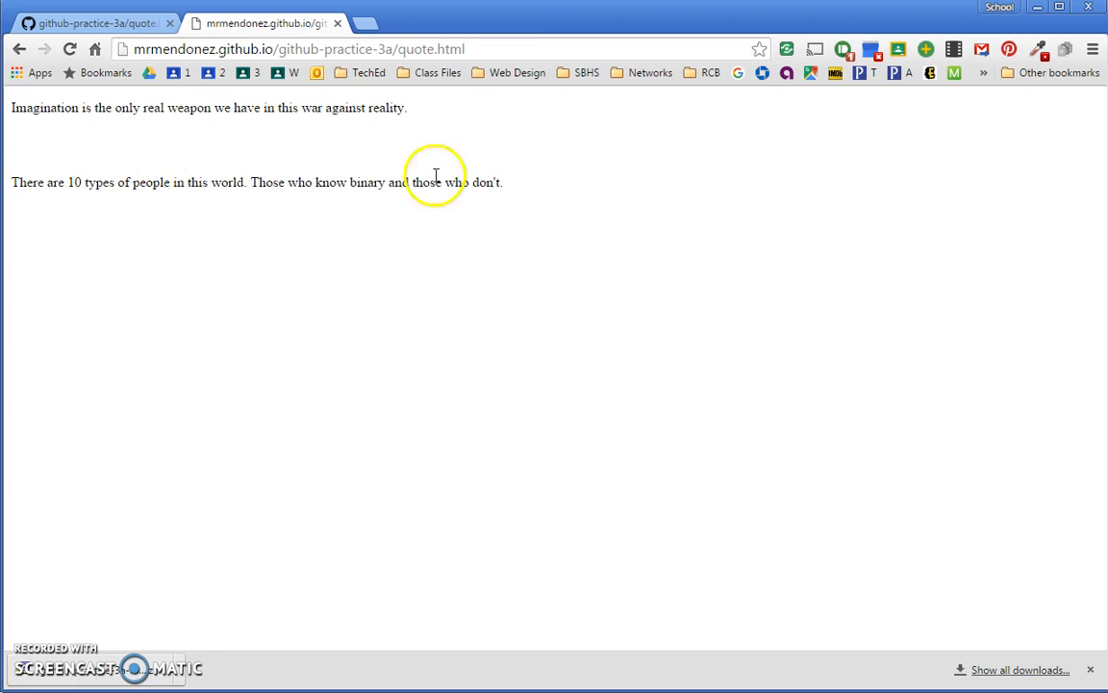
{"action": "left_click", "coordinate": [91, 22]}
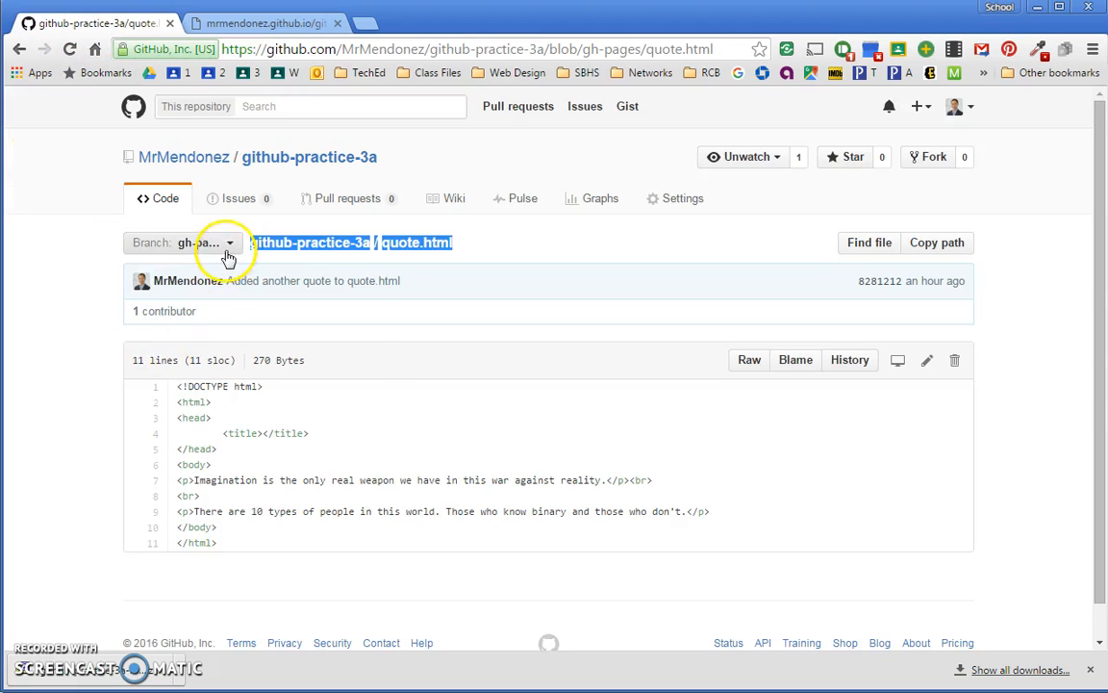
{"action": "left_click", "coordinate": [183, 242]}
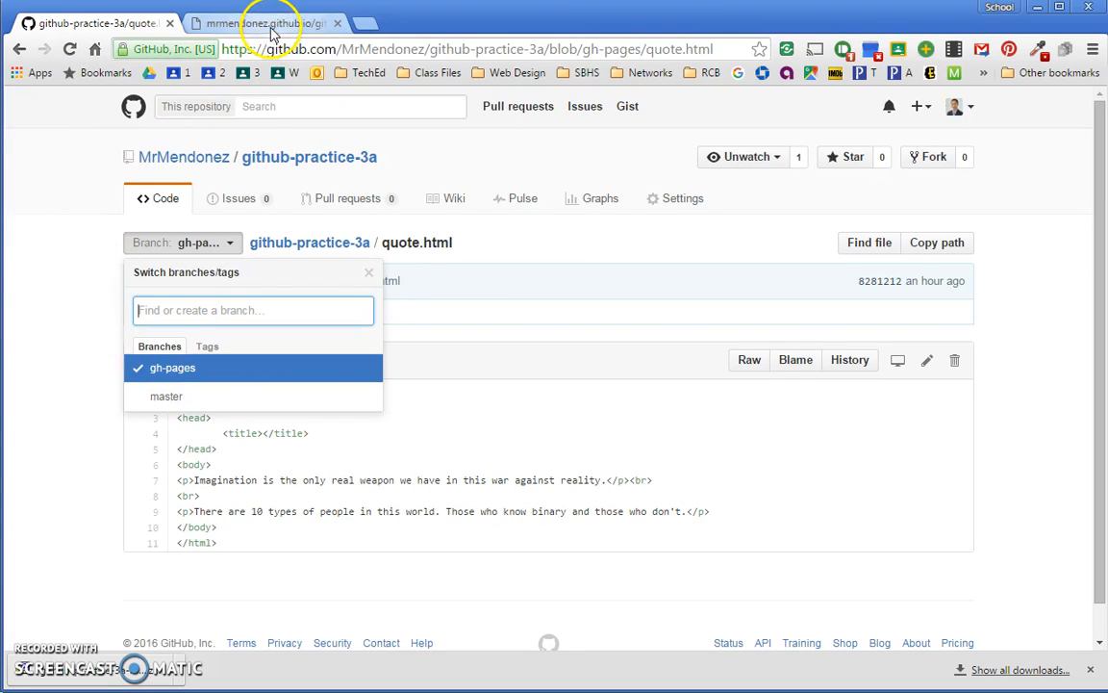
{"action": "left_click", "coordinate": [259, 23]}
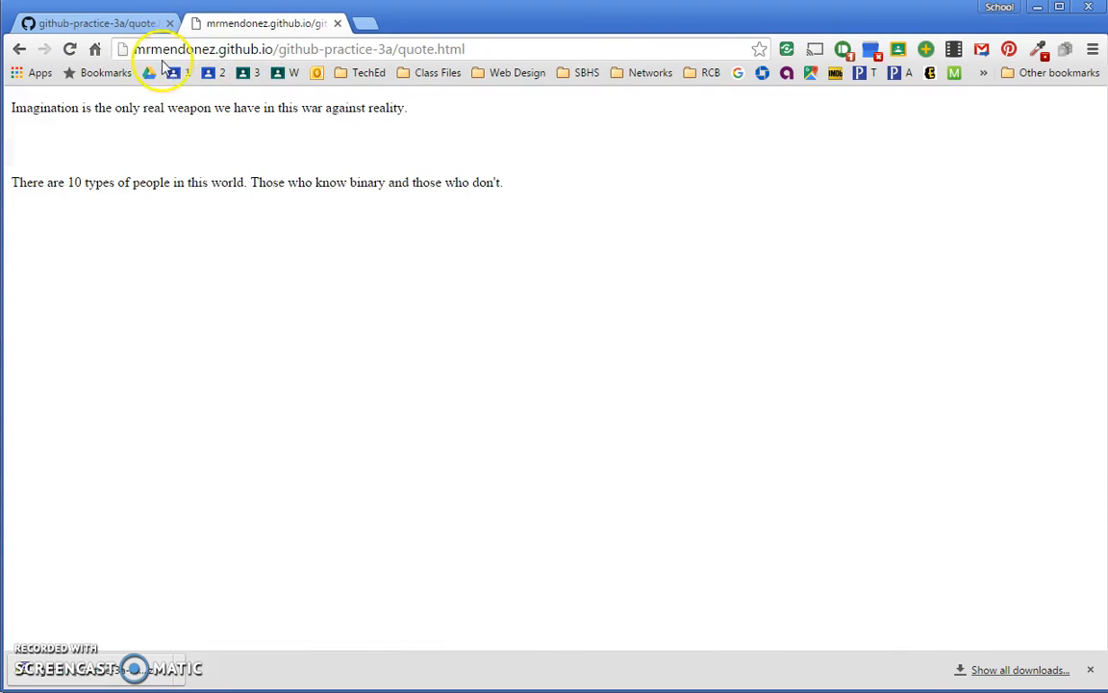